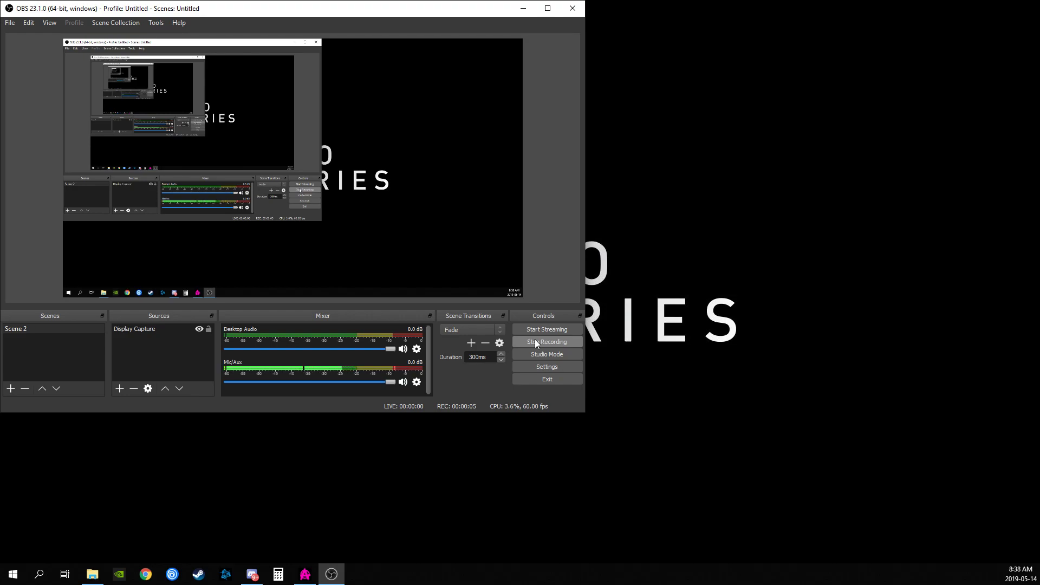
# Step: Begin adding a new Game Capture source to Scene 2 from the Sources panel
pyautogui.click(546, 341)
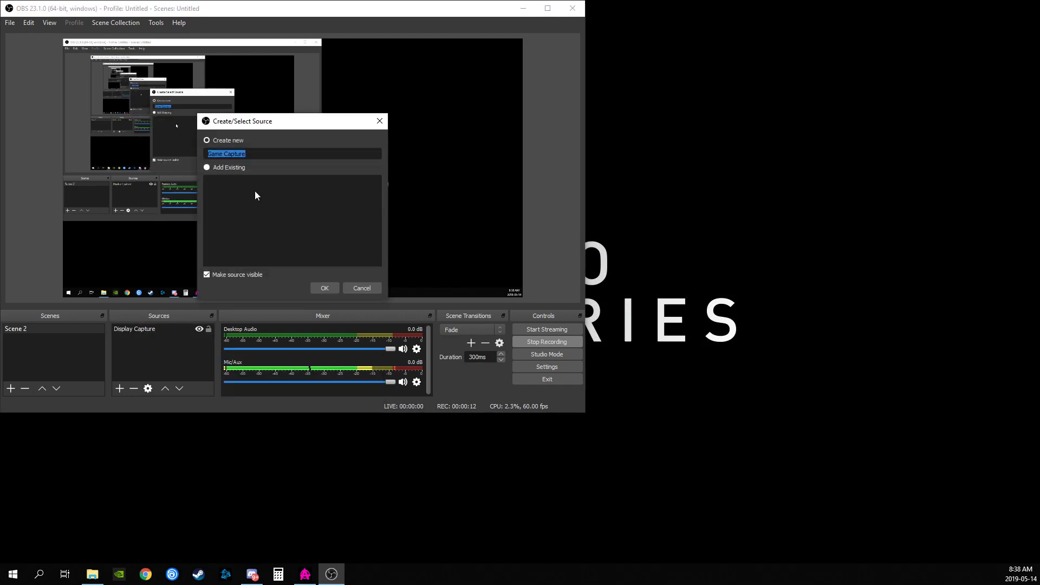
# Step: Confirm the Game Capture source with fullscreen-application capture so it appears above Display Capture
pyautogui.click(323, 288)
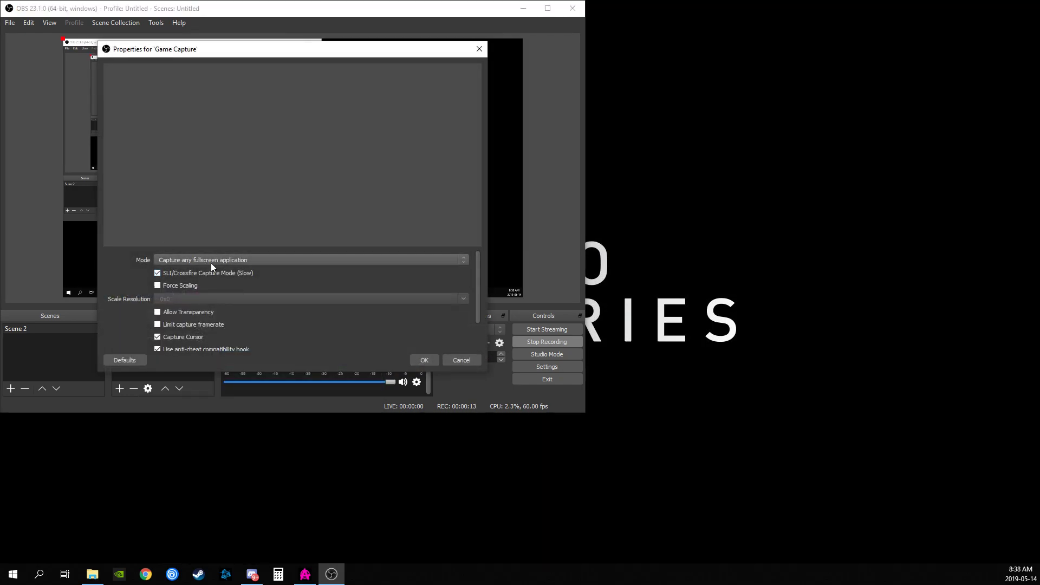
pyautogui.click(309, 259)
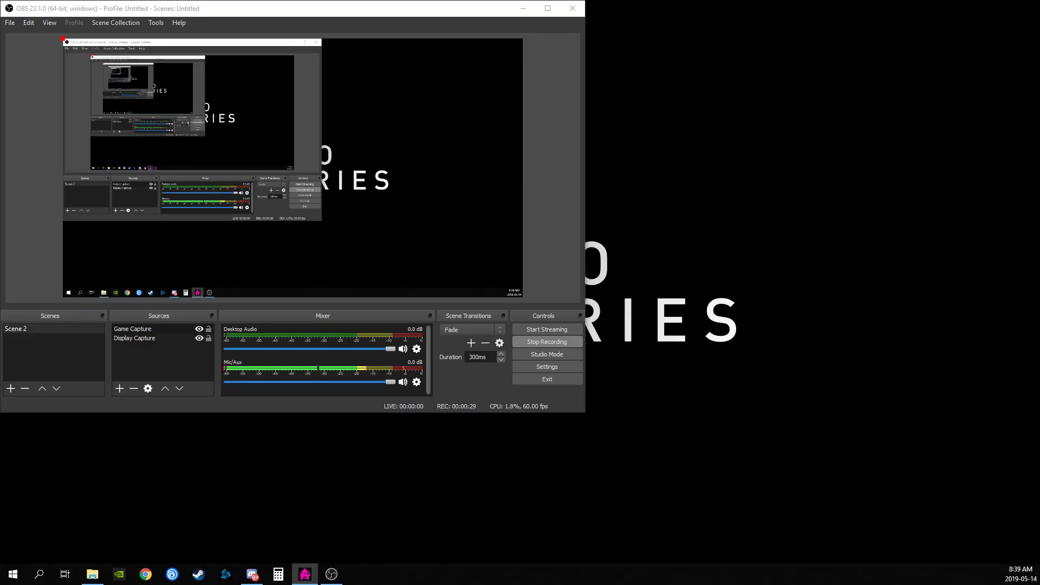
# Step: Remove the Game Capture source, leaving only Display Capture in Scene 2
pyautogui.click(133, 329)
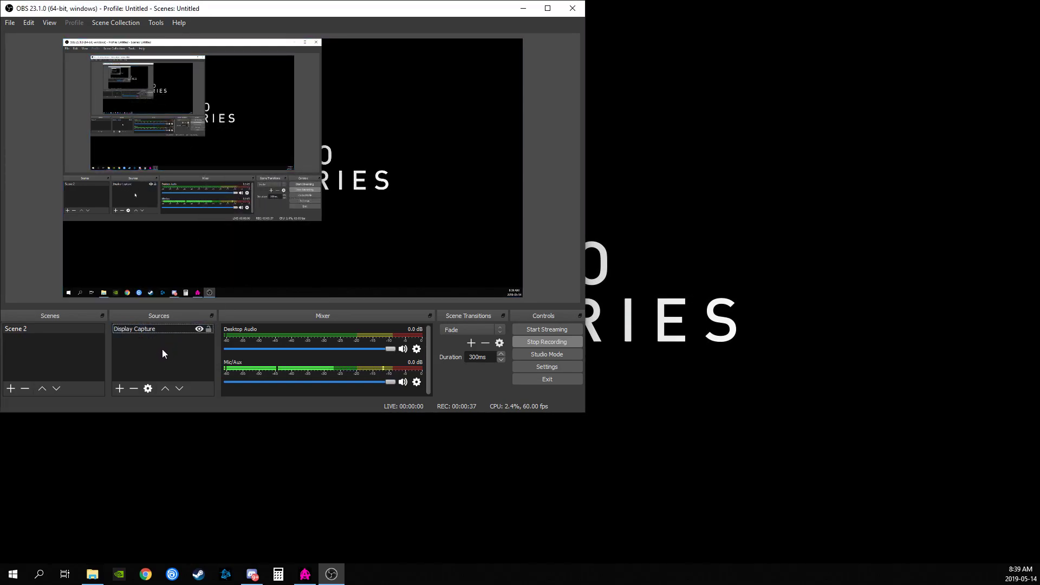
# Step: Start a second Display Capture source named 'Display 1' via the Sources Add menu
pyautogui.rightClick(162, 351)
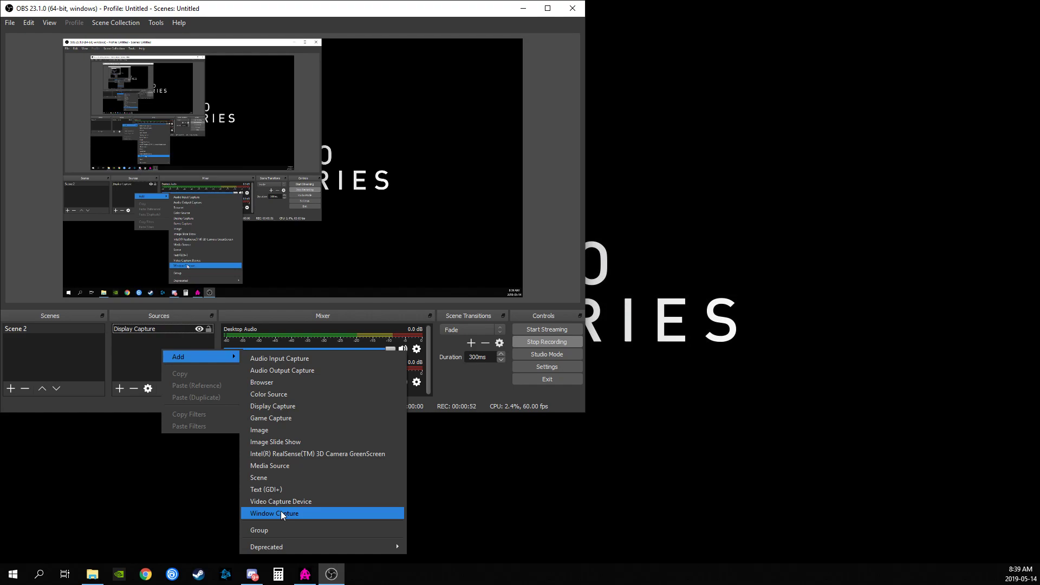
pyautogui.moveTo(305, 406)
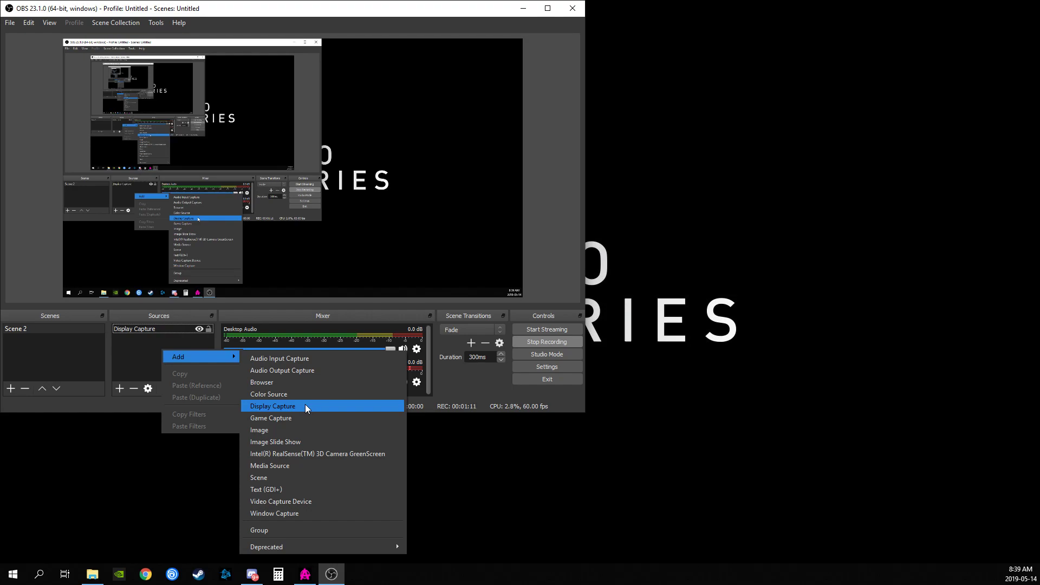
pyautogui.click(272, 405)
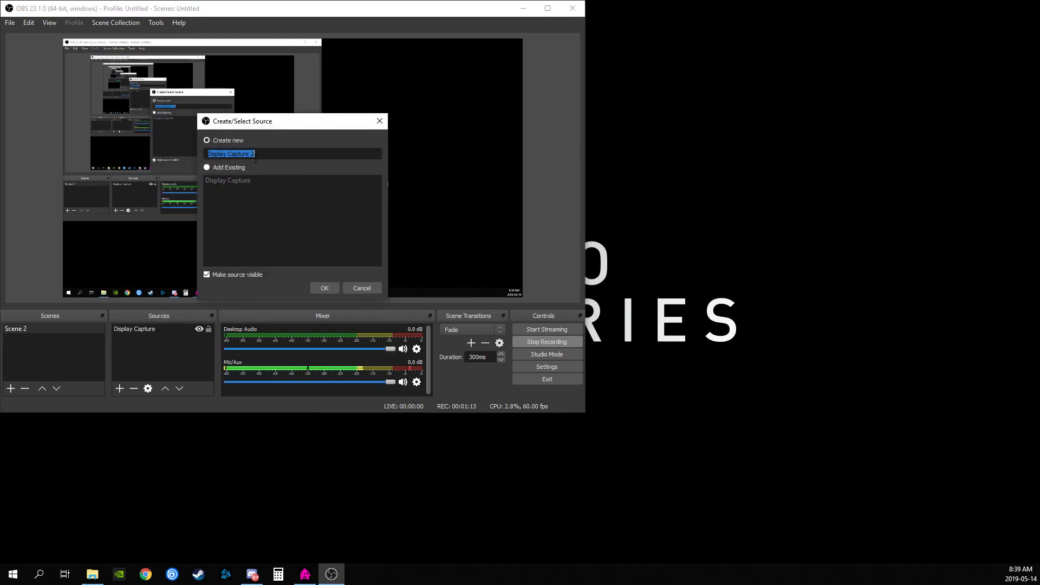
pyautogui.write('Display 1')
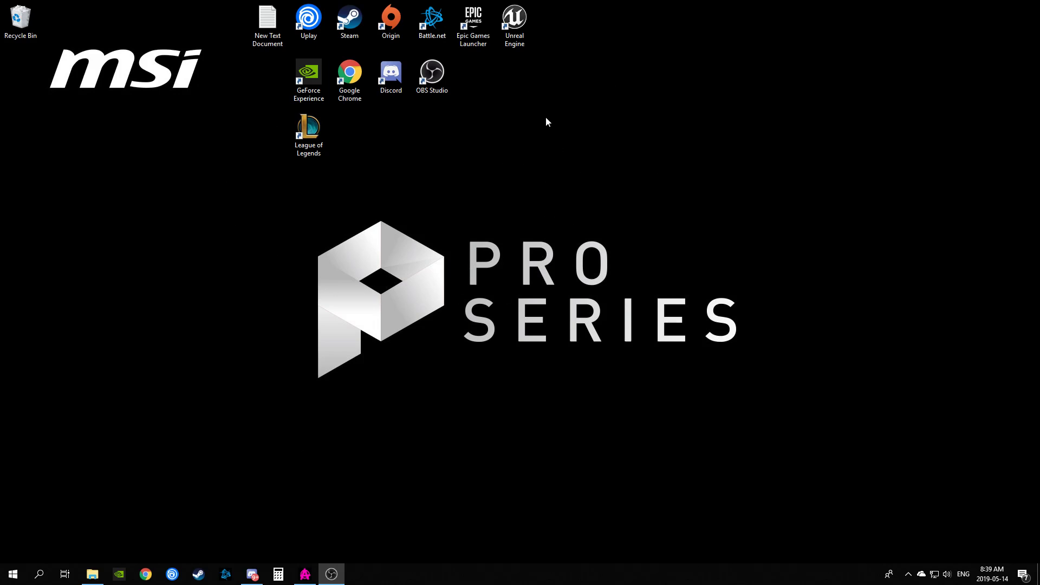
pyautogui.moveTo(692, 305)
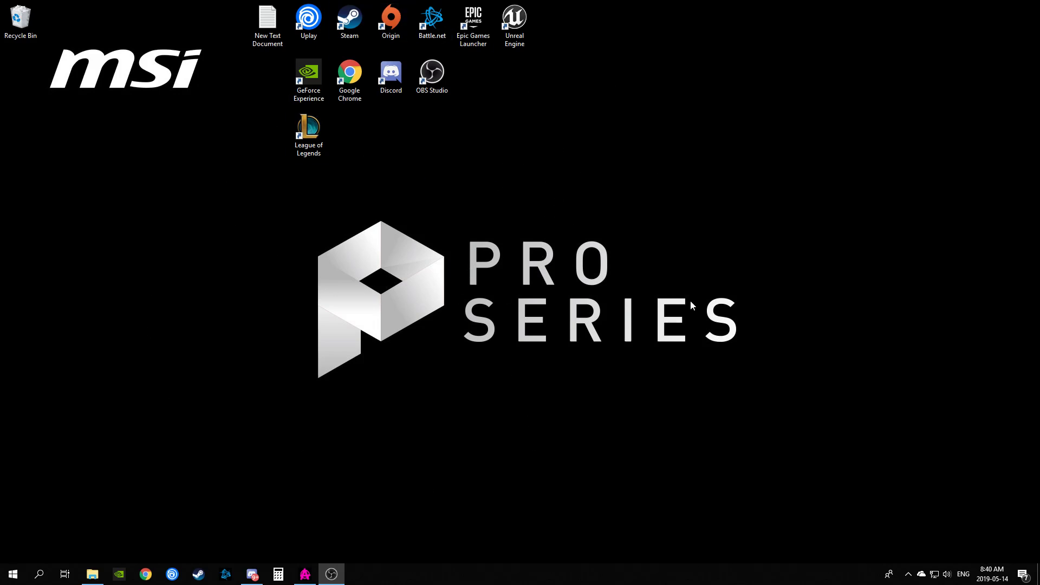
pyautogui.moveTo(591, 187)
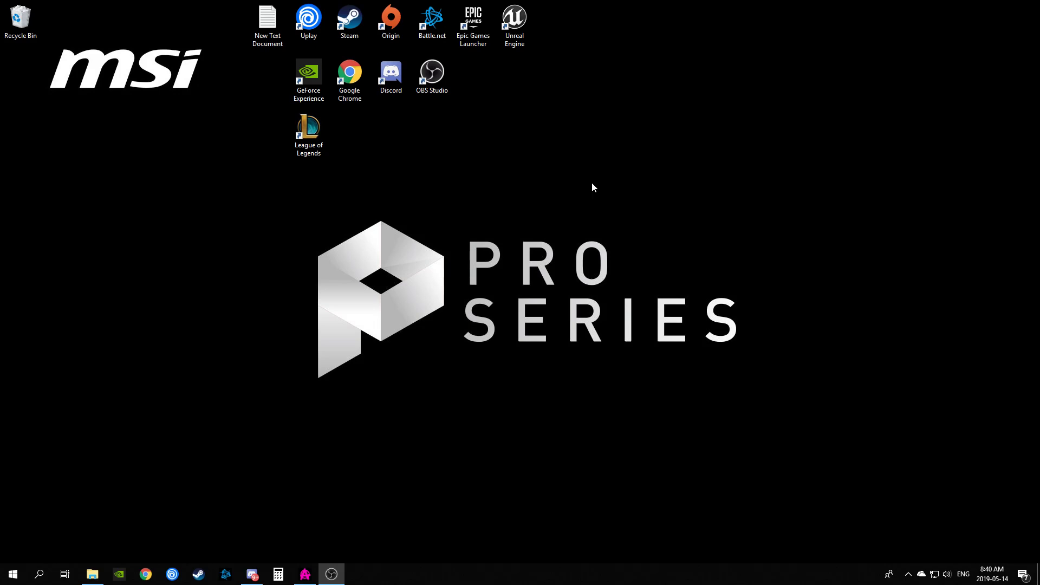
pyautogui.moveTo(592, 296)
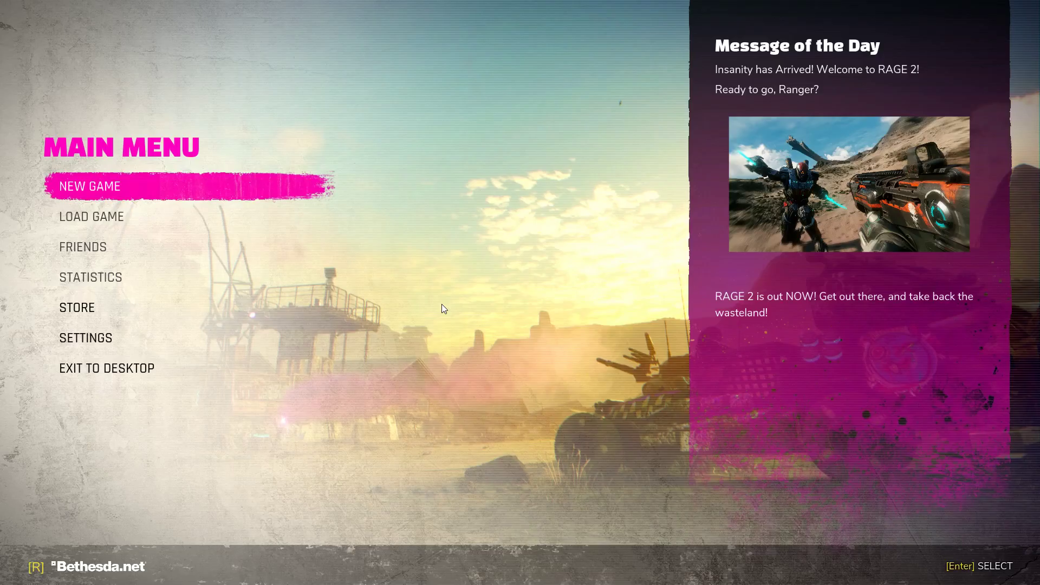
pyautogui.moveTo(212, 453)
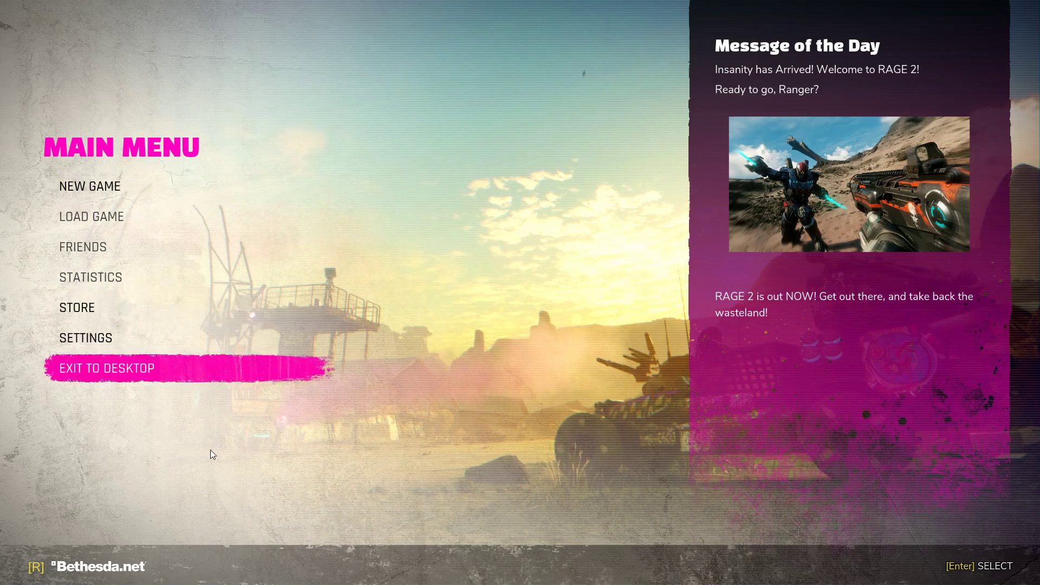
pyautogui.moveTo(114, 204)
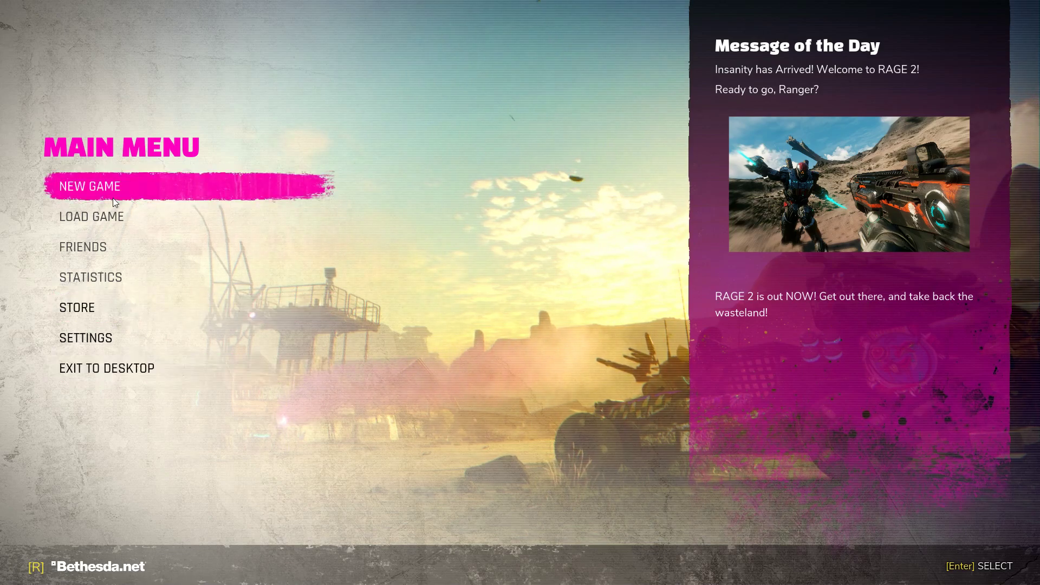